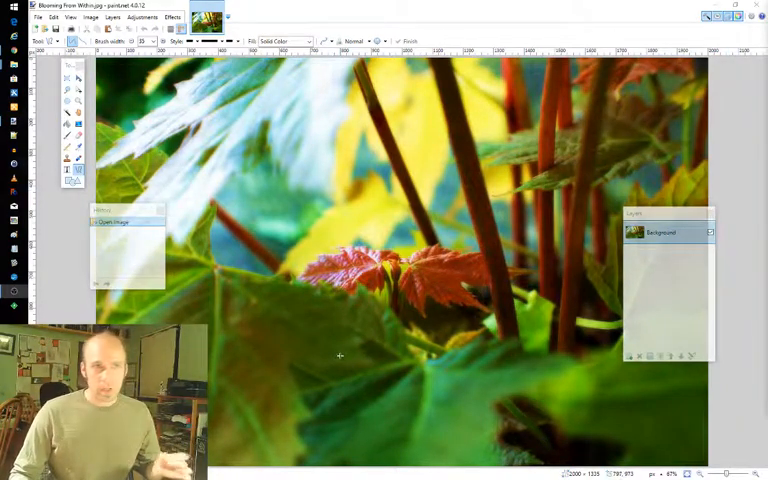
{"action": "mouse_move", "coordinate": [280, 332]}
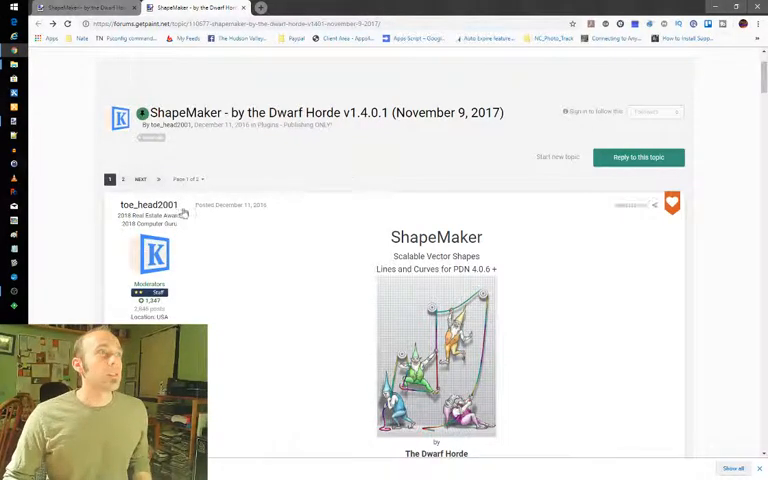
{"action": "mouse_move", "coordinate": [230, 204]}
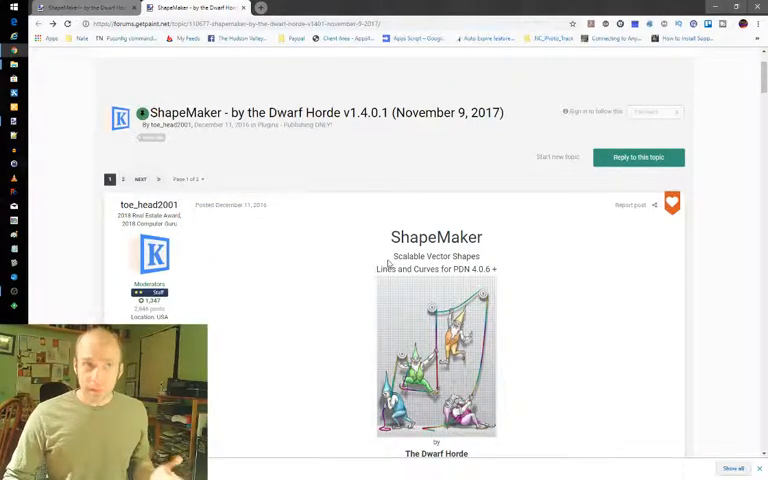
Scroll down the ShapeMaker forum thread past its screenshots and tutorial links
{"action": "scroll", "scroll_direction": "down", "scroll_amount": 3}
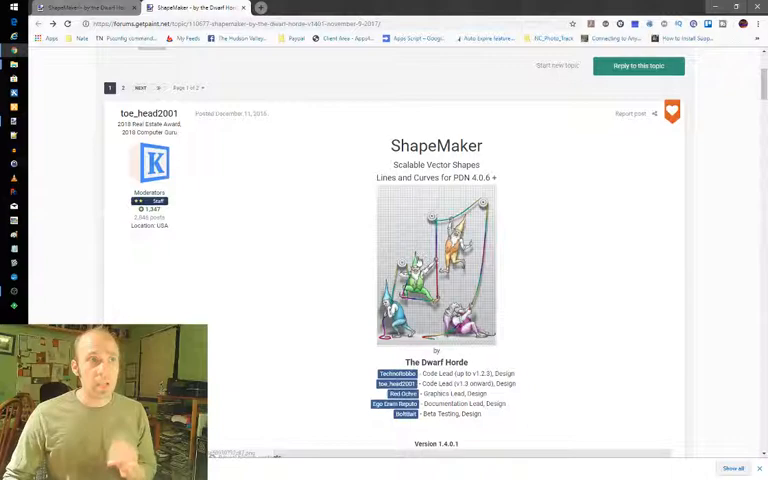
{"action": "scroll", "scroll_direction": "down", "scroll_amount": 3}
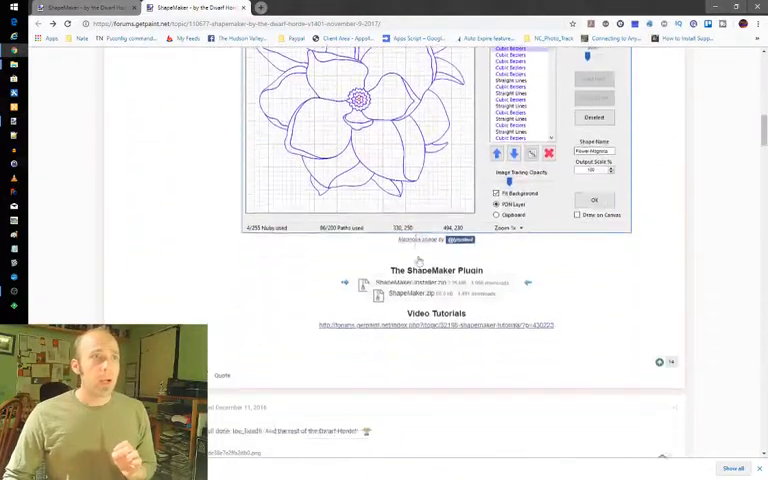
{"action": "scroll", "scroll_direction": "down", "scroll_amount": 3}
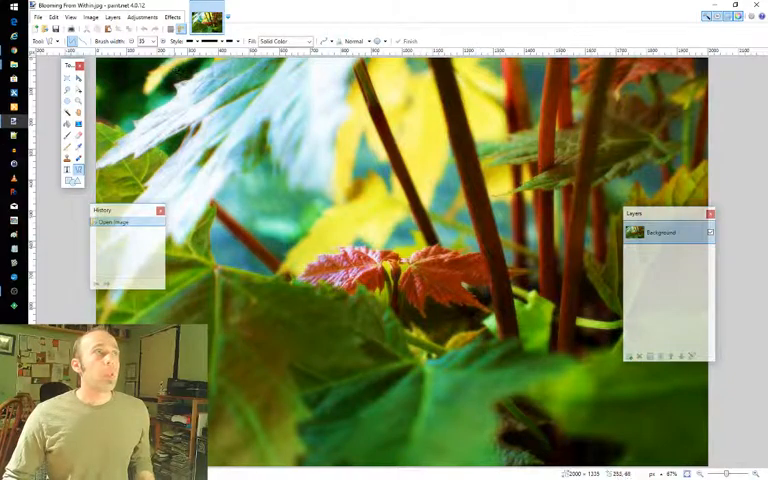
Launch ShapeMaker from Effects > Advanced and maximize its editor window
{"action": "left_click", "coordinate": [172, 16]}
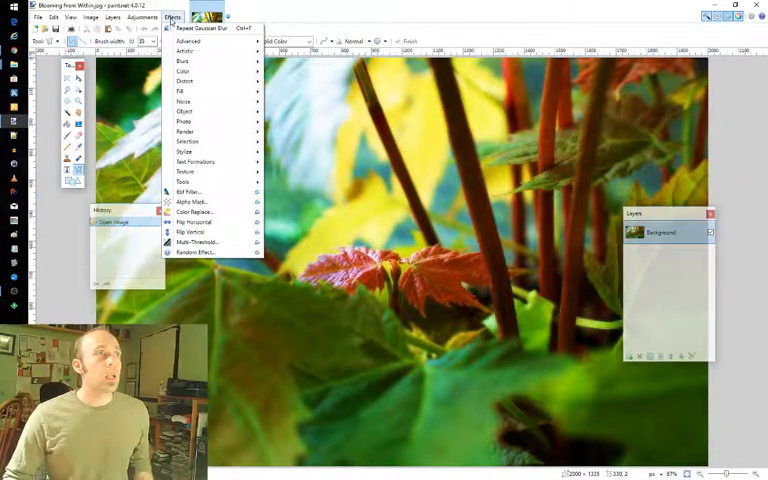
{"action": "mouse_move", "coordinate": [188, 40]}
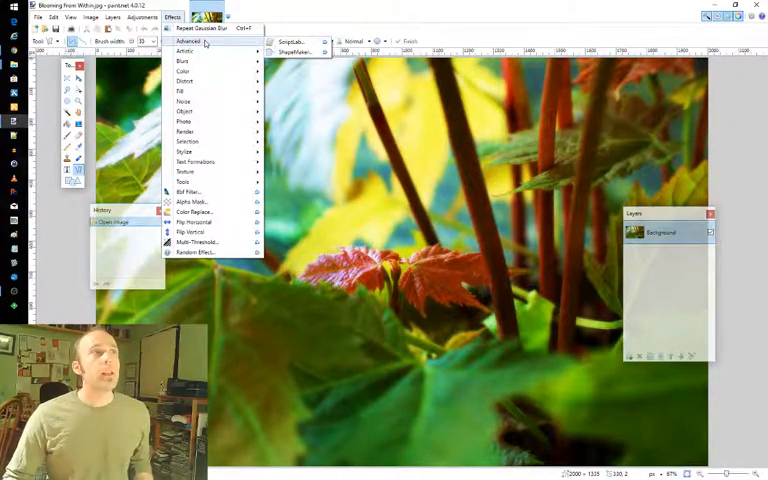
{"action": "mouse_move", "coordinate": [292, 52]}
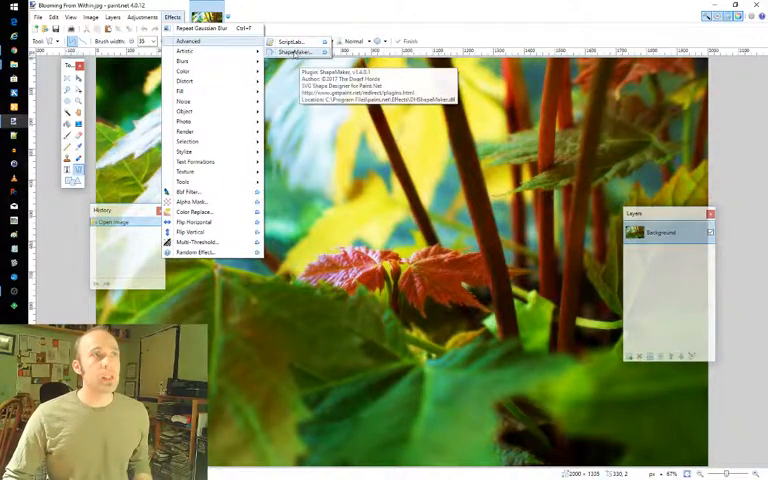
{"action": "left_click", "coordinate": [290, 52]}
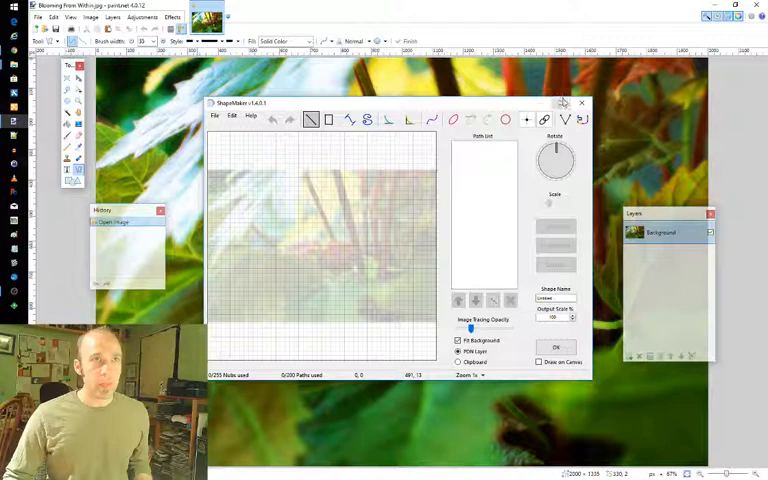
{"action": "left_click", "coordinate": [562, 104]}
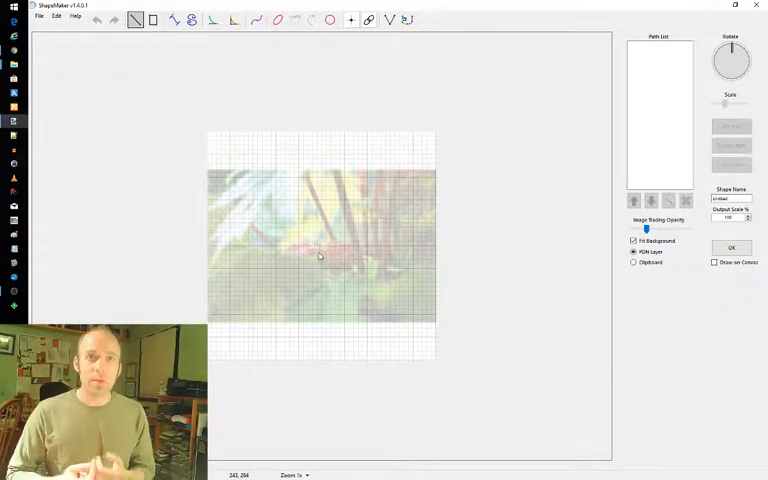
{"action": "mouse_move", "coordinate": [596, 188]}
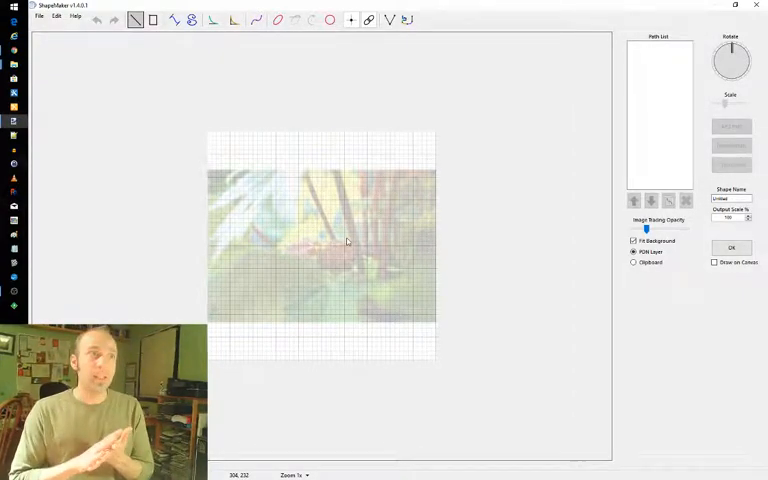
{"action": "mouse_move", "coordinate": [292, 208]}
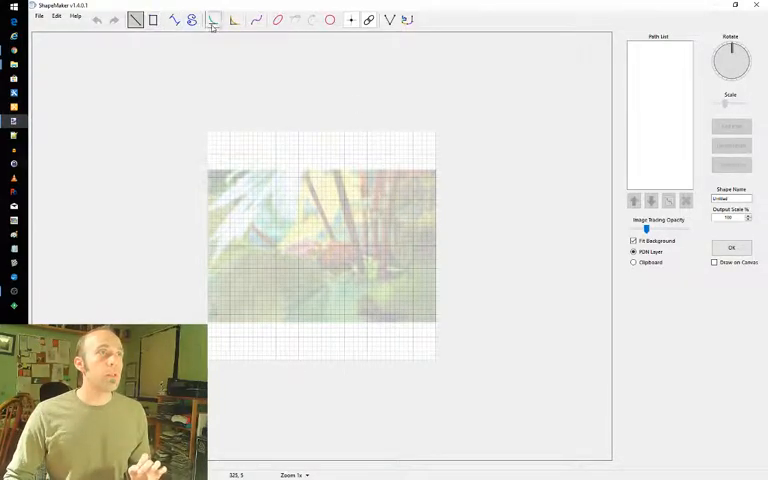
Draw straight-line paths tracing the photo's stems near the centre of the grid
{"action": "left_click", "coordinate": [256, 20]}
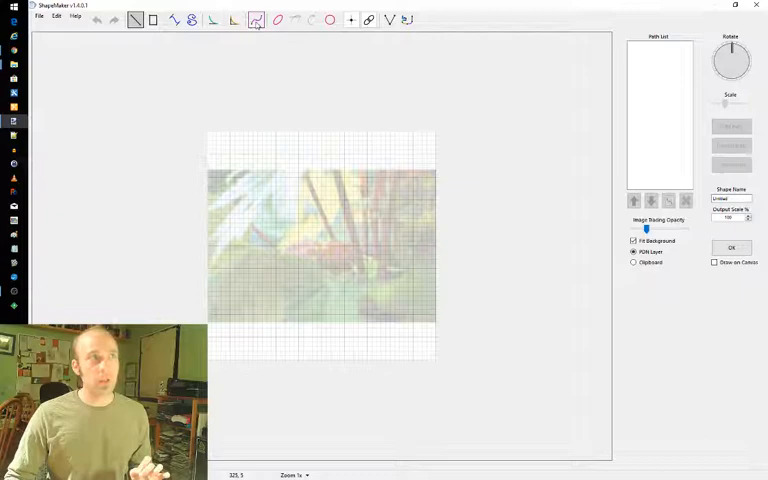
{"action": "left_click", "coordinate": [176, 20]}
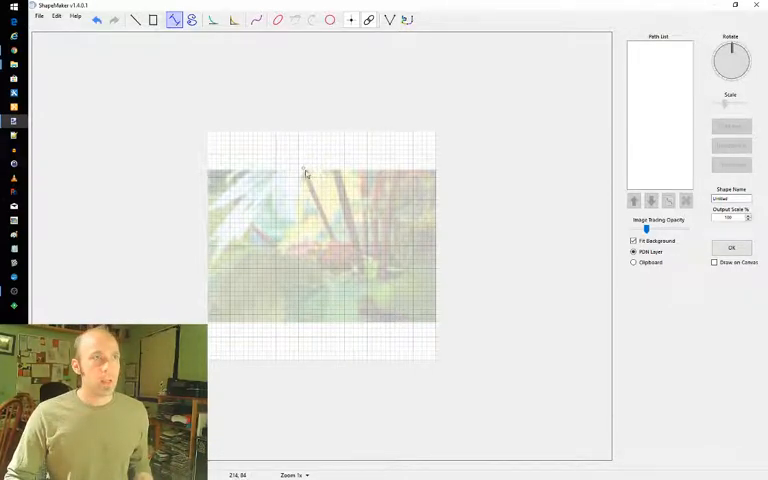
{"action": "mouse_move", "coordinate": [336, 244]}
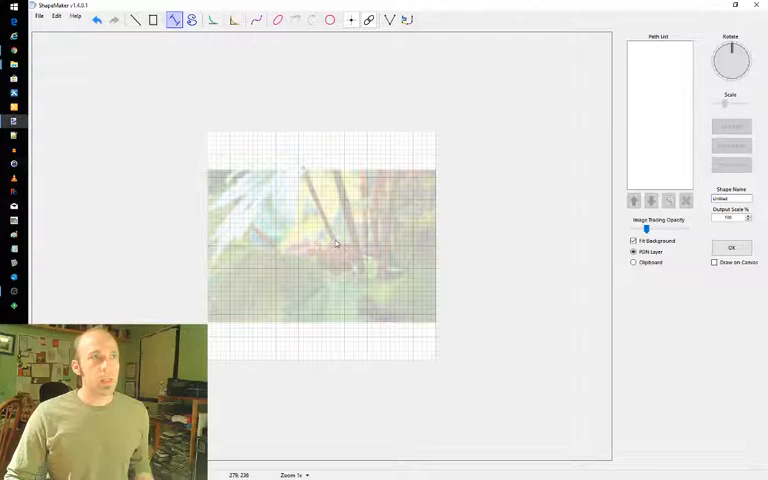
{"action": "left_click_drag", "start_coordinate": [308, 172], "coordinate": [336, 244]}
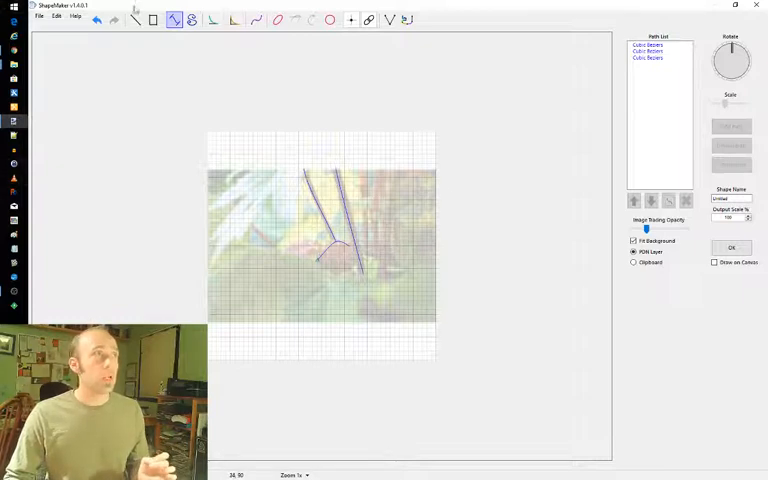
Export the leaf shape as a PDN shape file into the VectorTesting folder and confirm
{"action": "left_click", "coordinate": [40, 16]}
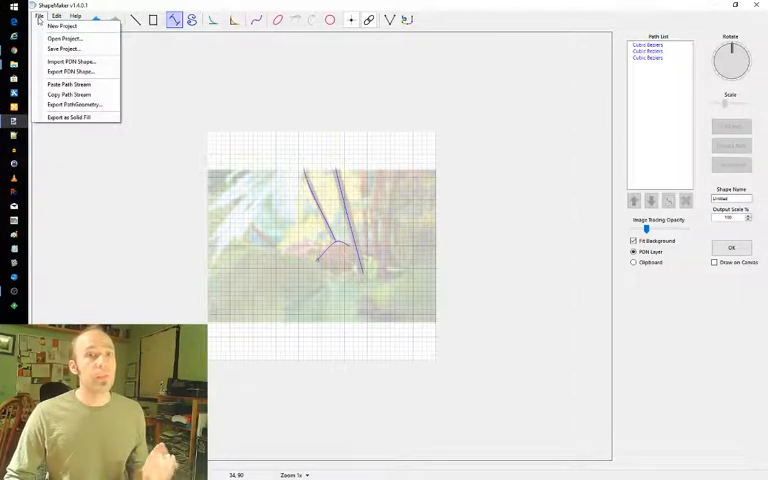
{"action": "mouse_move", "coordinate": [70, 72]}
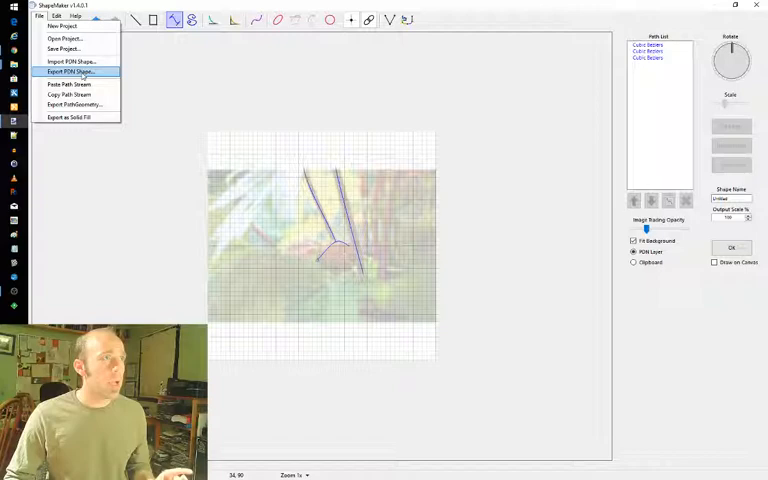
{"action": "left_click", "coordinate": [70, 72]}
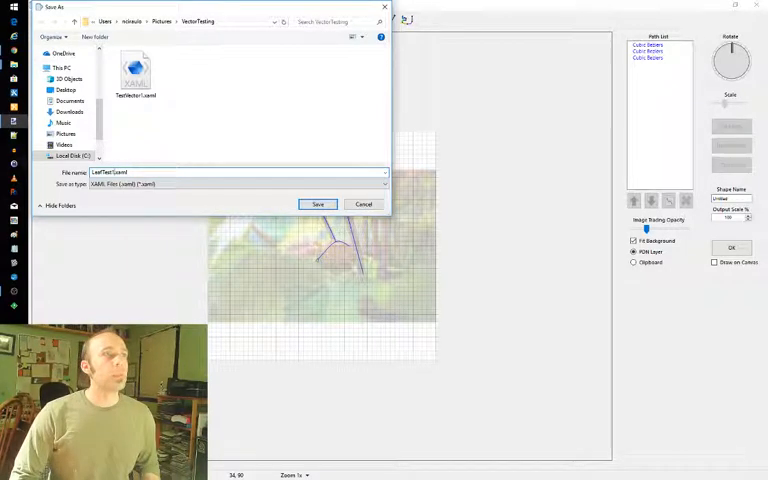
{"action": "left_click", "coordinate": [318, 204]}
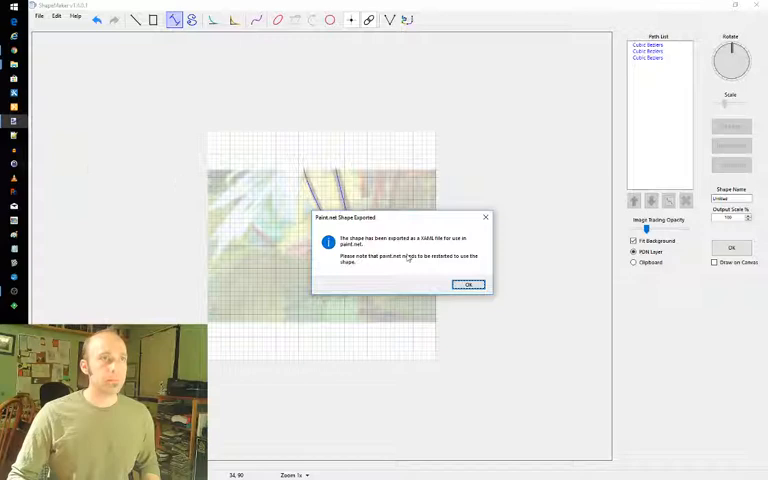
{"action": "left_click", "coordinate": [468, 284]}
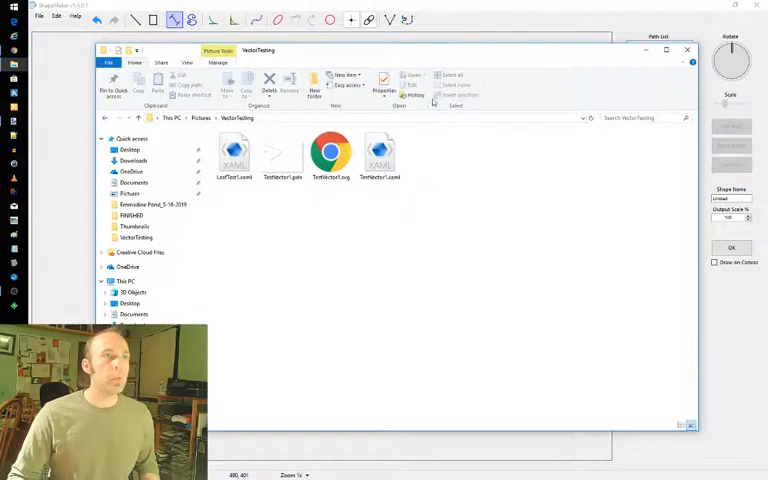
Copy the exported .xaml shape file for pasting into paint.net's Shapes folder
{"action": "left_click", "coordinate": [234, 156]}
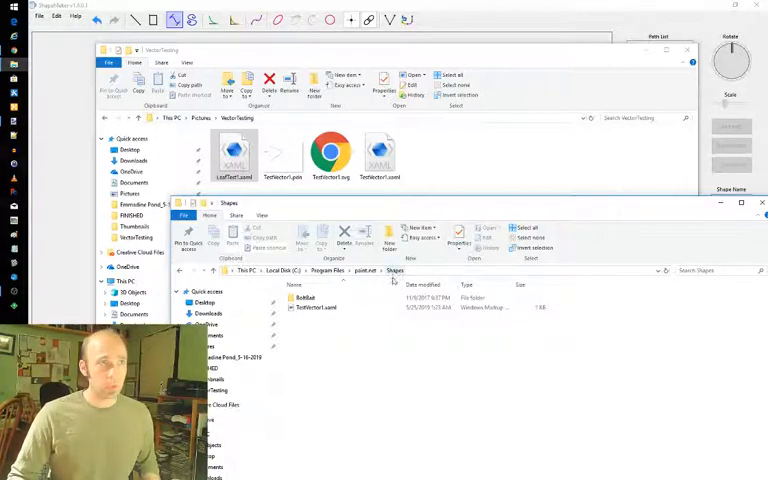
{"action": "right_click", "coordinate": [232, 156]}
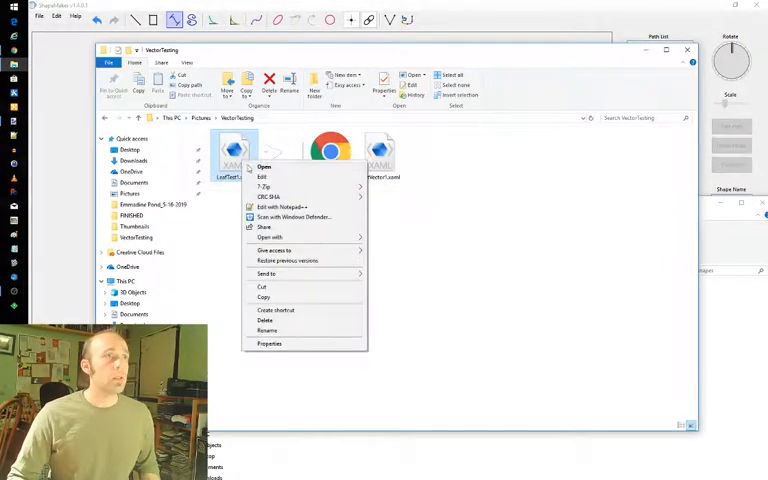
{"action": "left_click", "coordinate": [264, 168]}
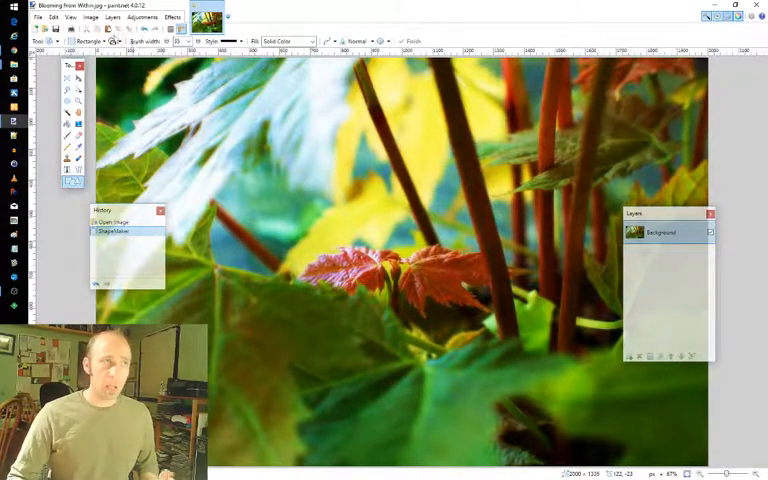
Close the leaf photo without saving and bring up the shapes catalogue on a new canvas
{"action": "left_click", "coordinate": [110, 40]}
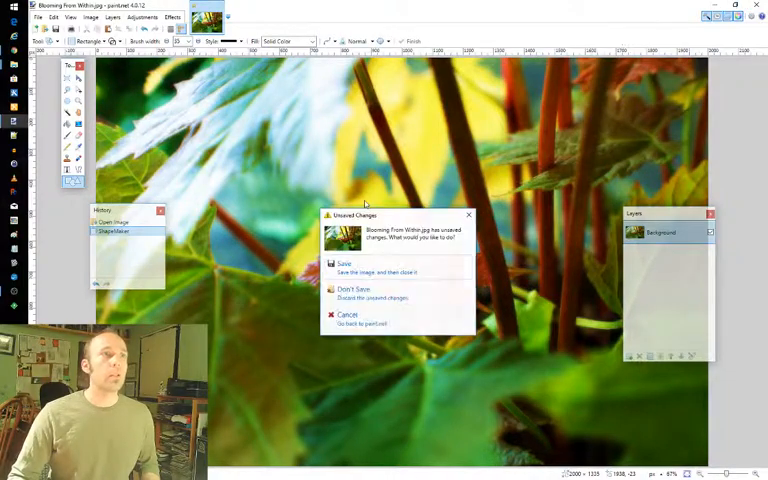
{"action": "left_click", "coordinate": [352, 288]}
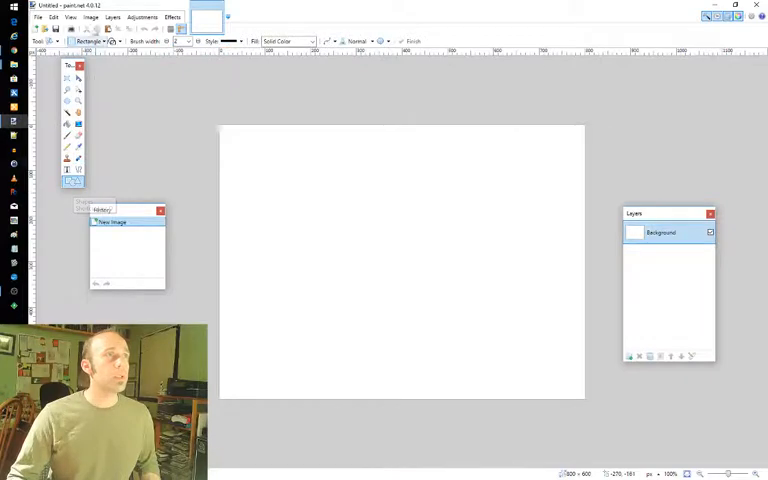
{"action": "left_click", "coordinate": [104, 40]}
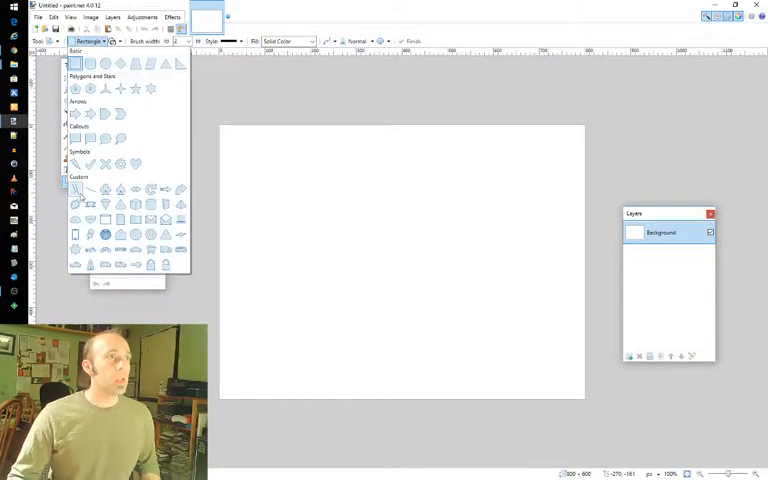
{"action": "mouse_move", "coordinate": [90, 204]}
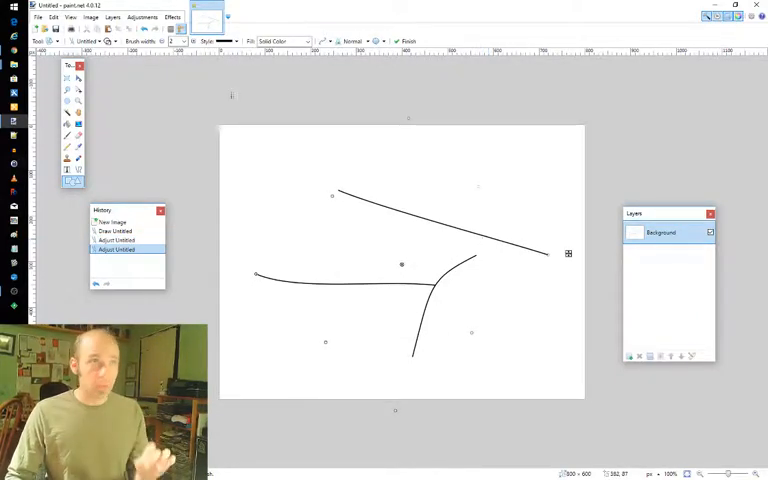
Reopen the ShapeMaker editor from Effects > Advanced
{"action": "left_click", "coordinate": [172, 18]}
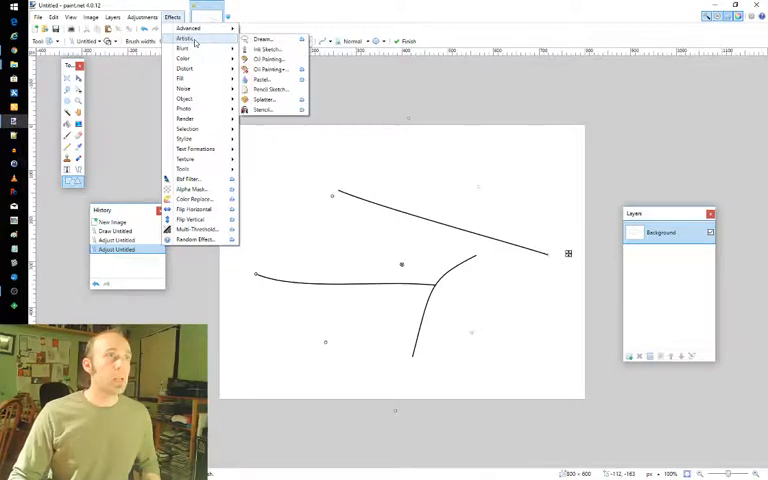
{"action": "left_click", "coordinate": [184, 28]}
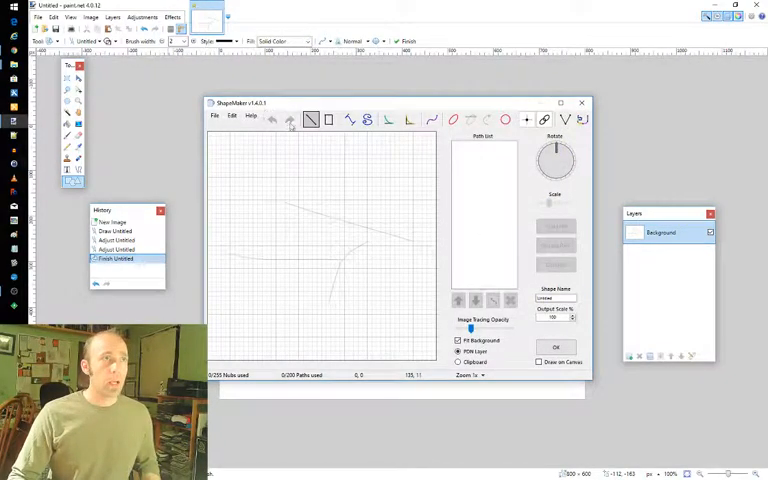
{"action": "left_click", "coordinate": [214, 116]}
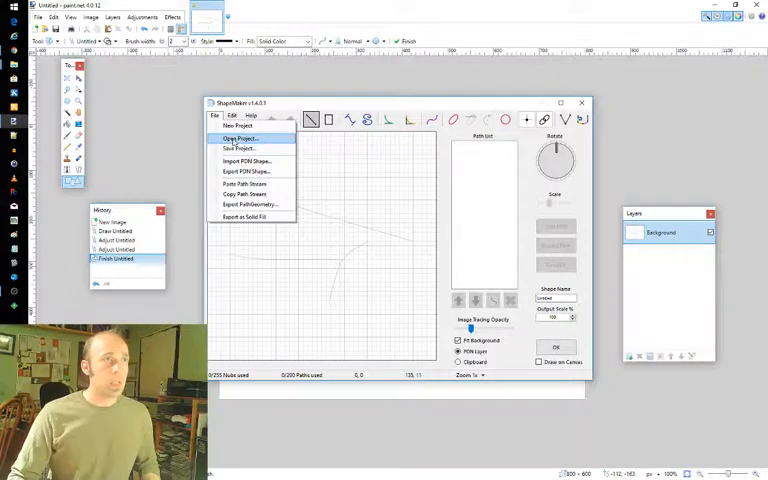
Load the saved leaf project so its paths reappear on the grid
{"action": "left_click", "coordinate": [238, 138]}
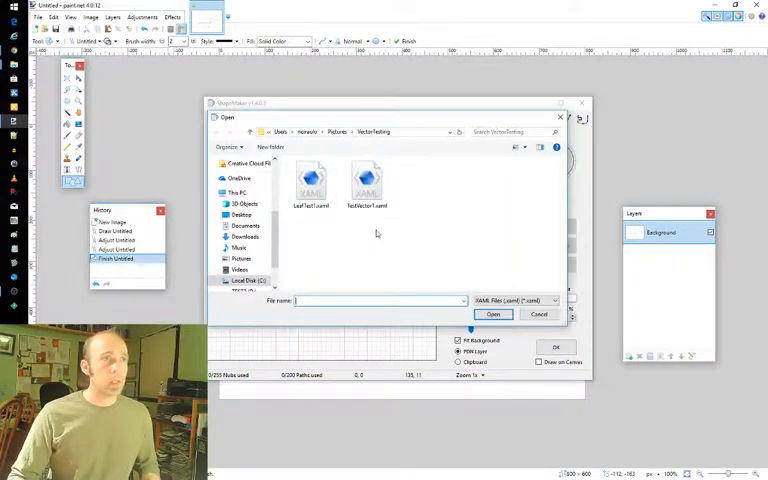
{"action": "left_click", "coordinate": [492, 314]}
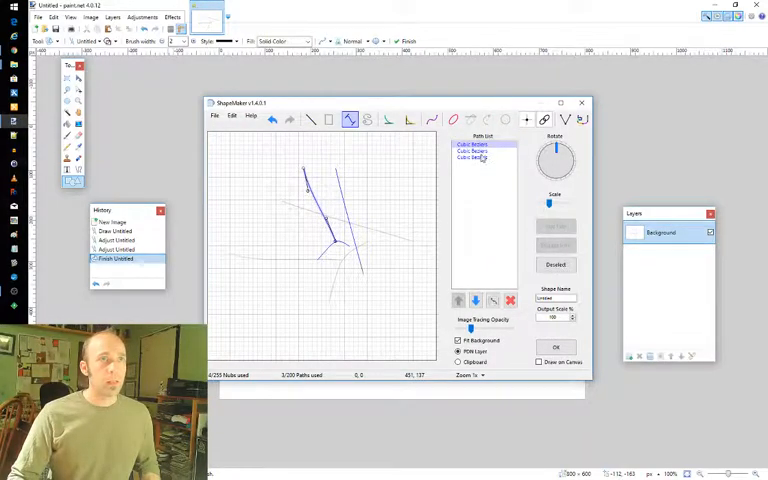
{"action": "left_click", "coordinate": [480, 156]}
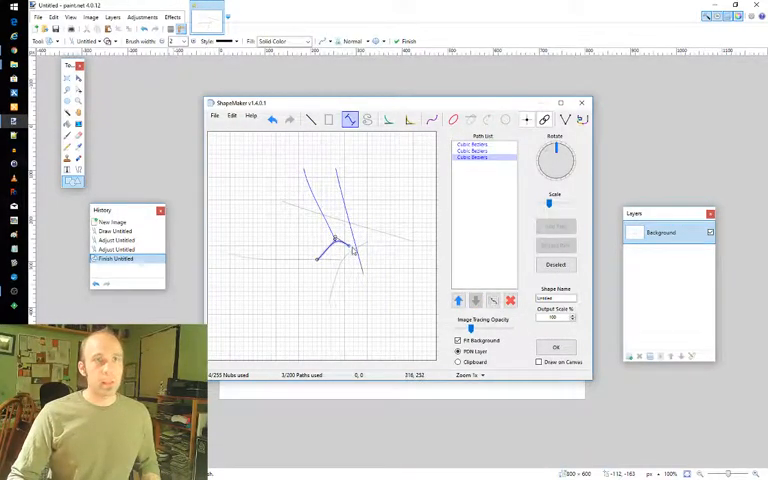